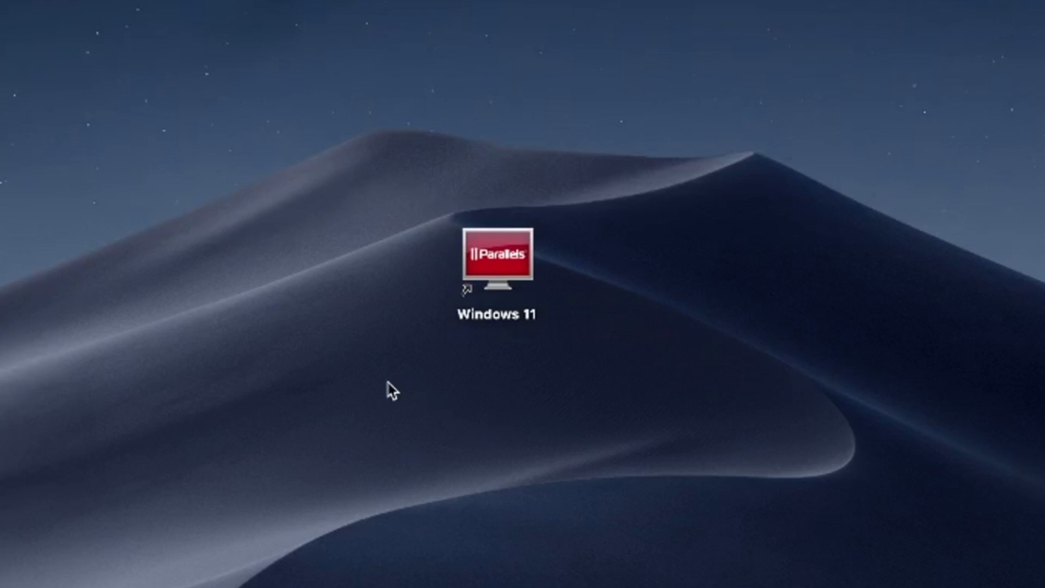
mouse_move(382, 405)
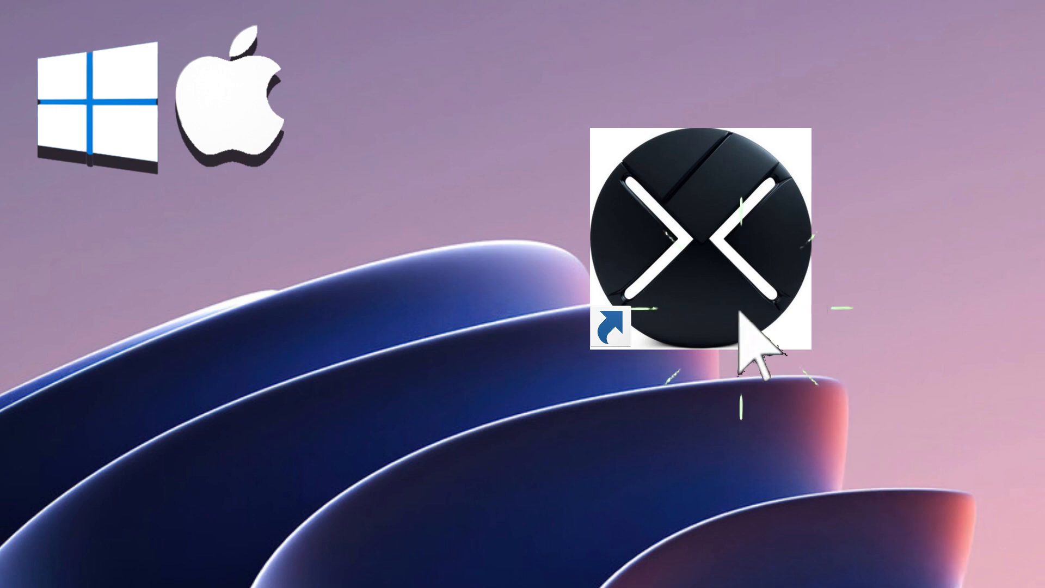
mouse_move(914, 499)
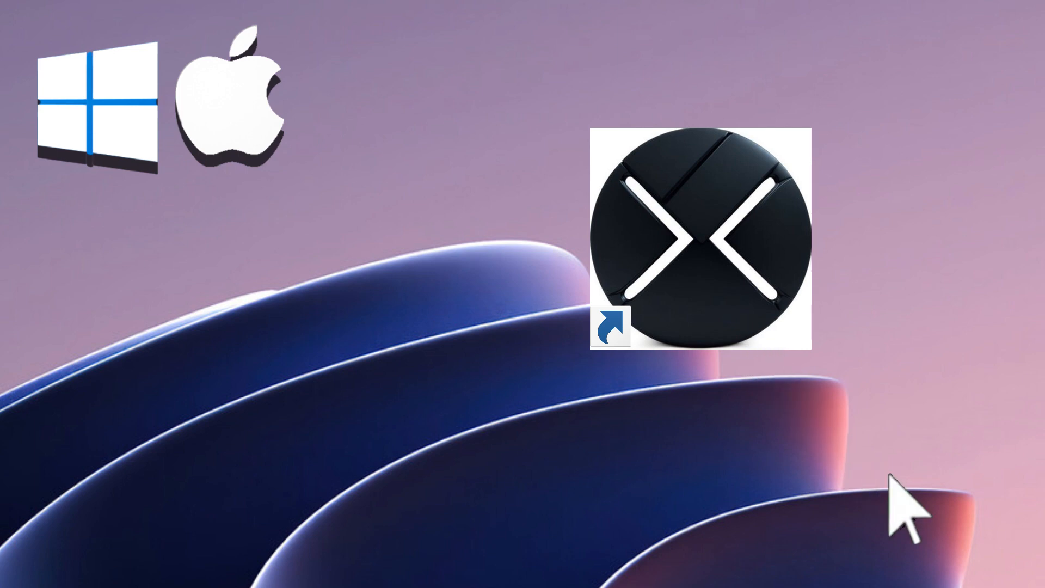